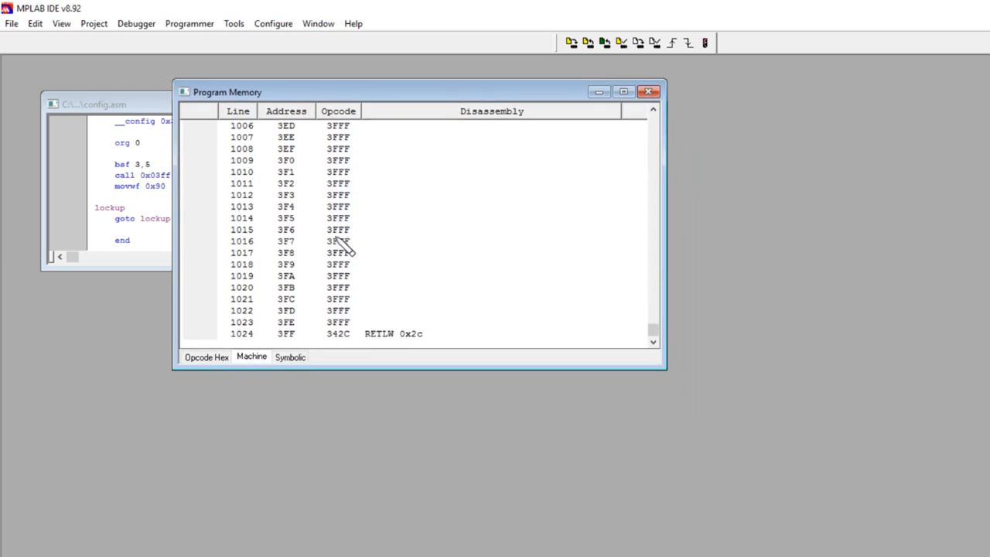
mouse_move(425, 356)
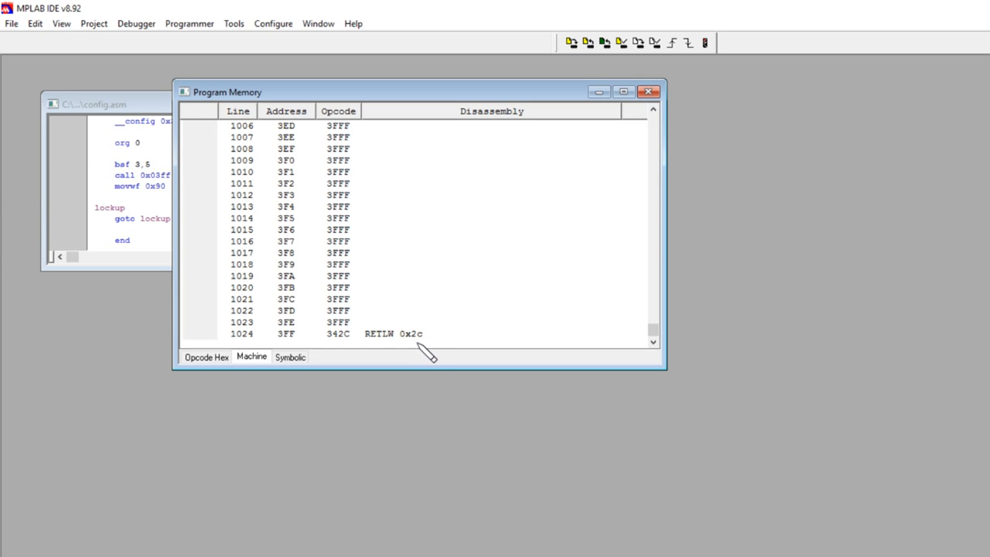
Close the Program Memory window, leaving only the config.asm editor showing
left_click(648, 92)
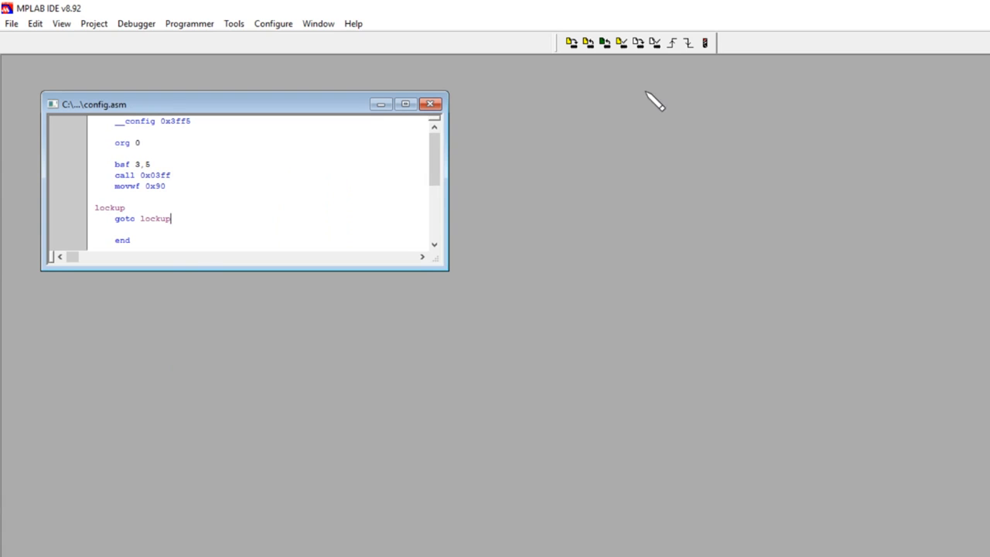
Replace 'call 0x03ff' in config.asm with 'movlw 0x2b' ahead of 'movwf 0x90'
left_click(164, 174)
type("movlw 0x2b")
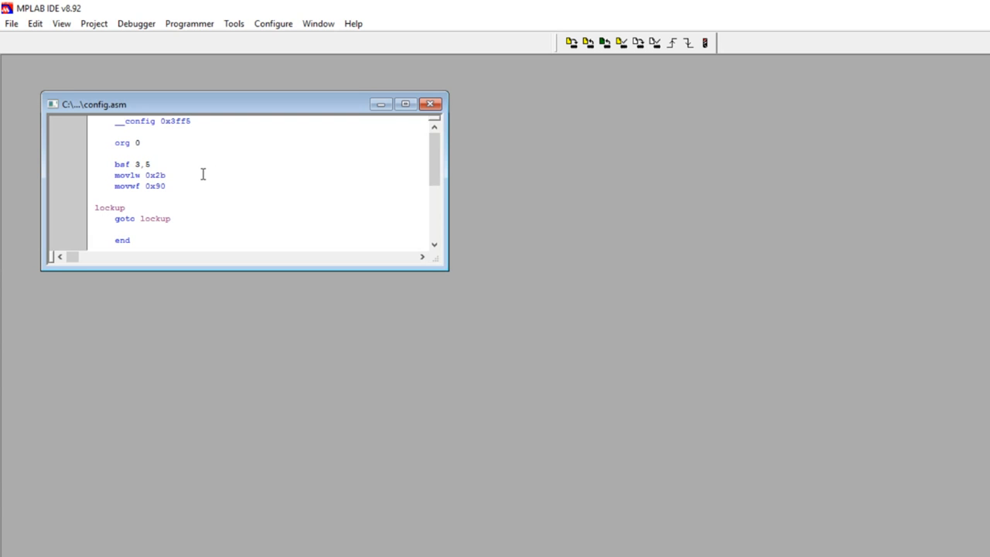
mouse_move(173, 174)
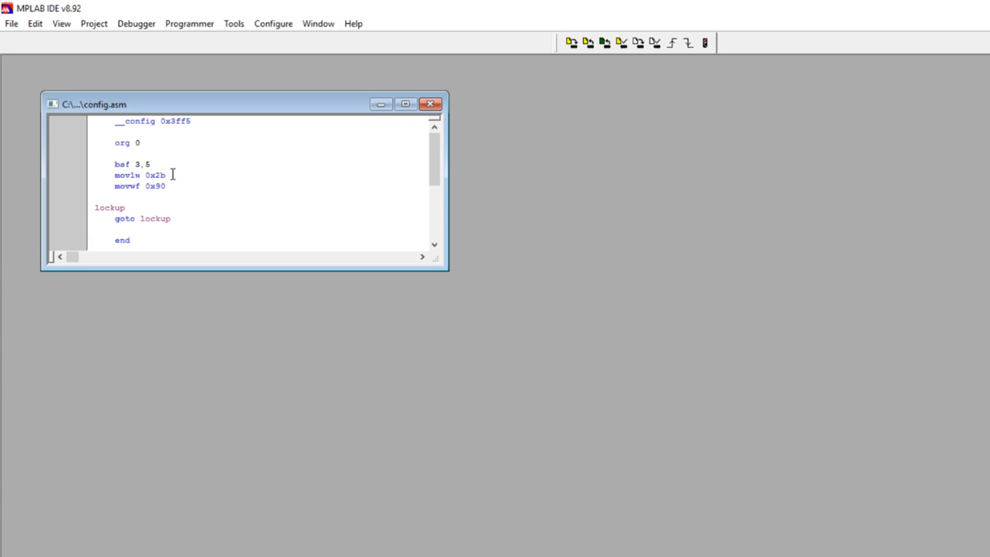
mouse_move(127, 187)
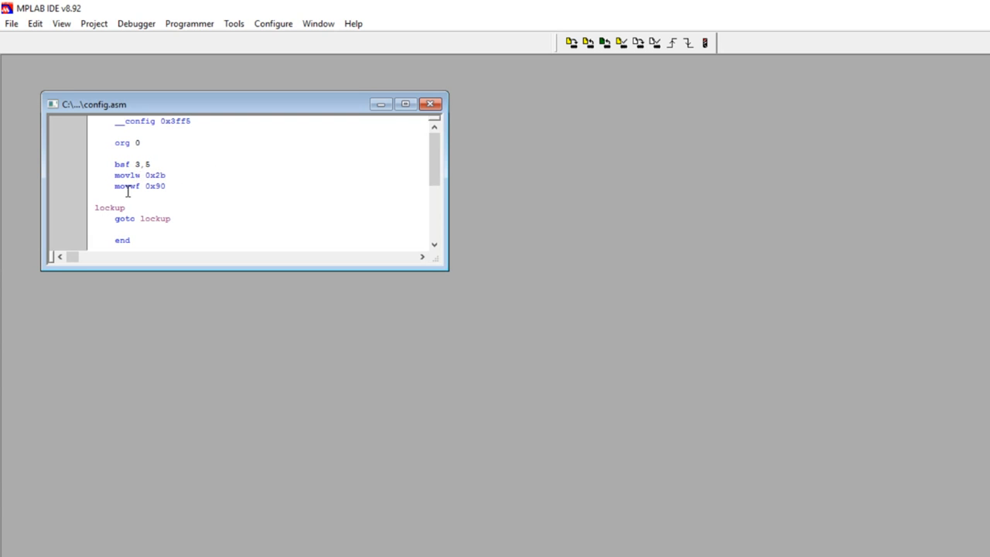
mouse_move(170, 187)
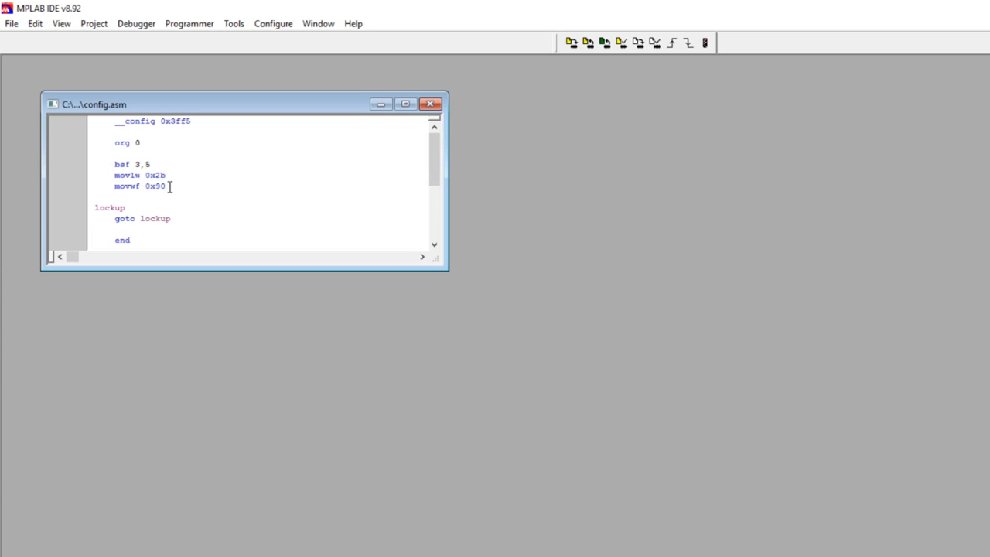
mouse_move(177, 180)
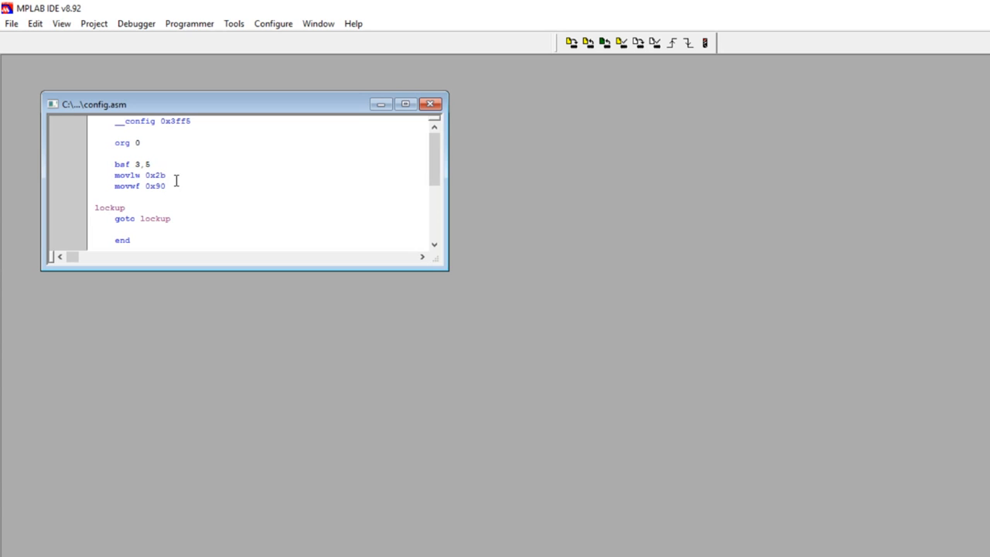